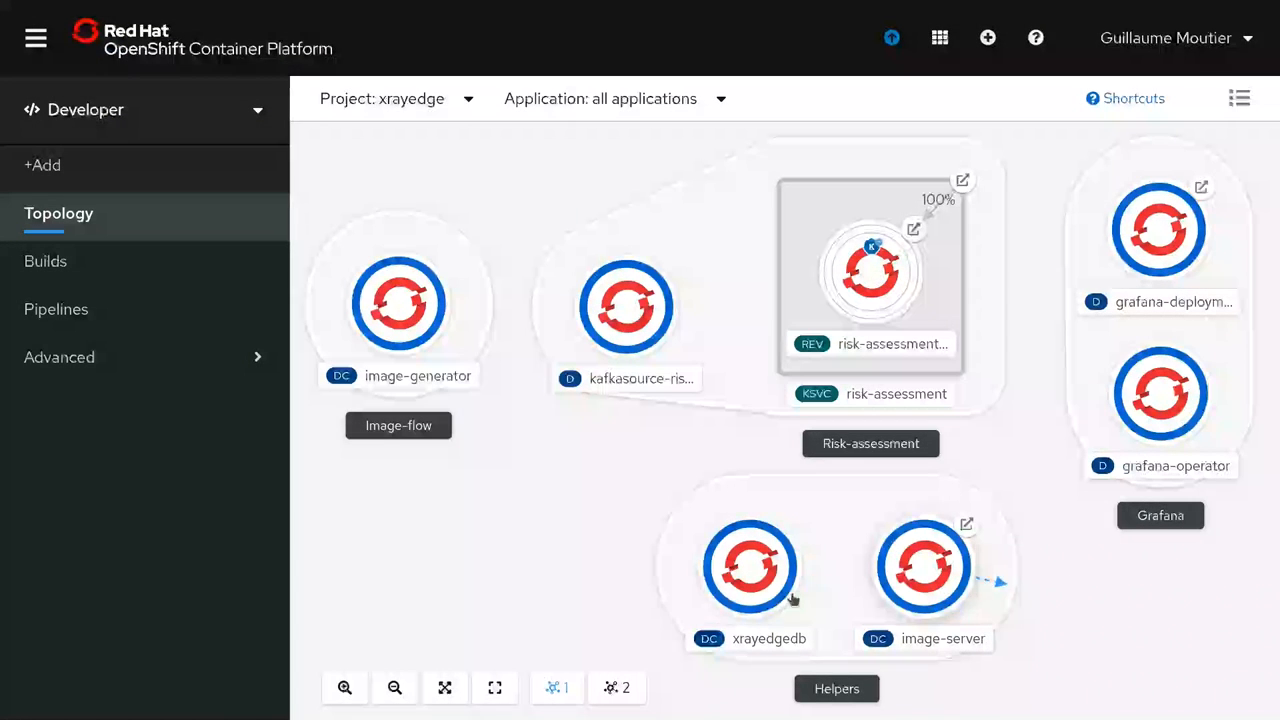
{"action": "mouse_move", "coordinate": [550, 505]}
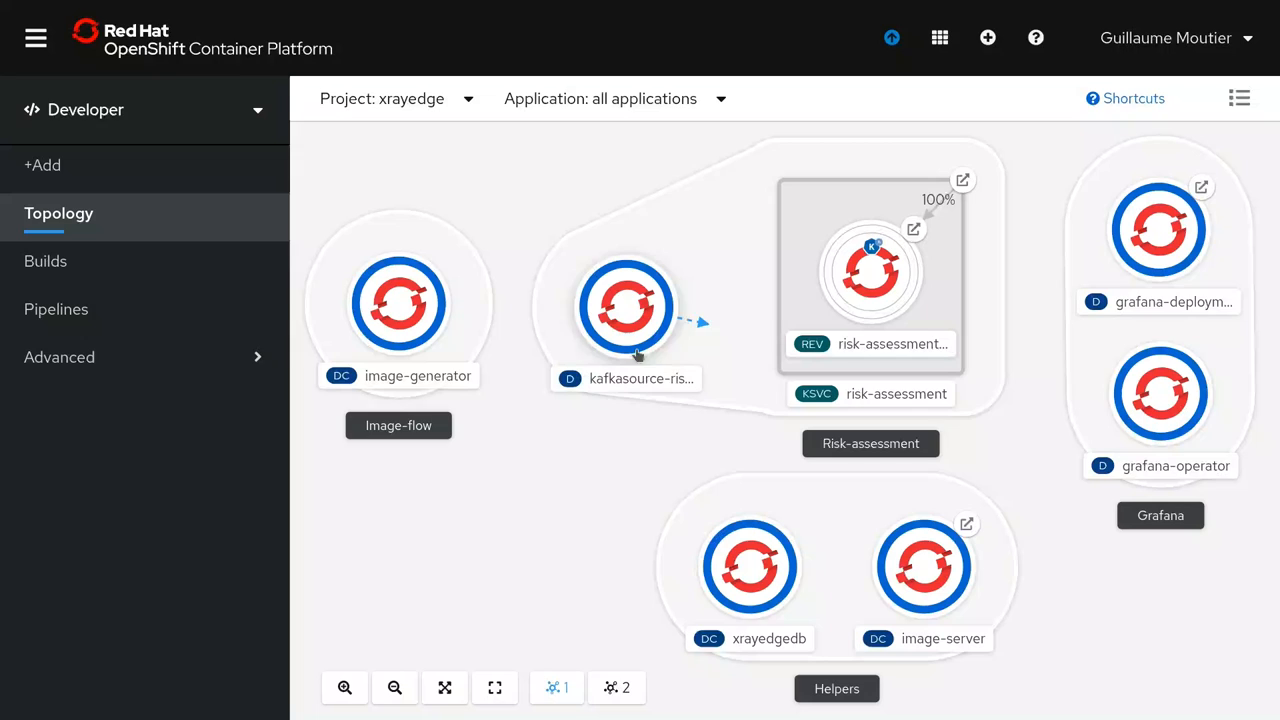
{"action": "mouse_move", "coordinate": [678, 345]}
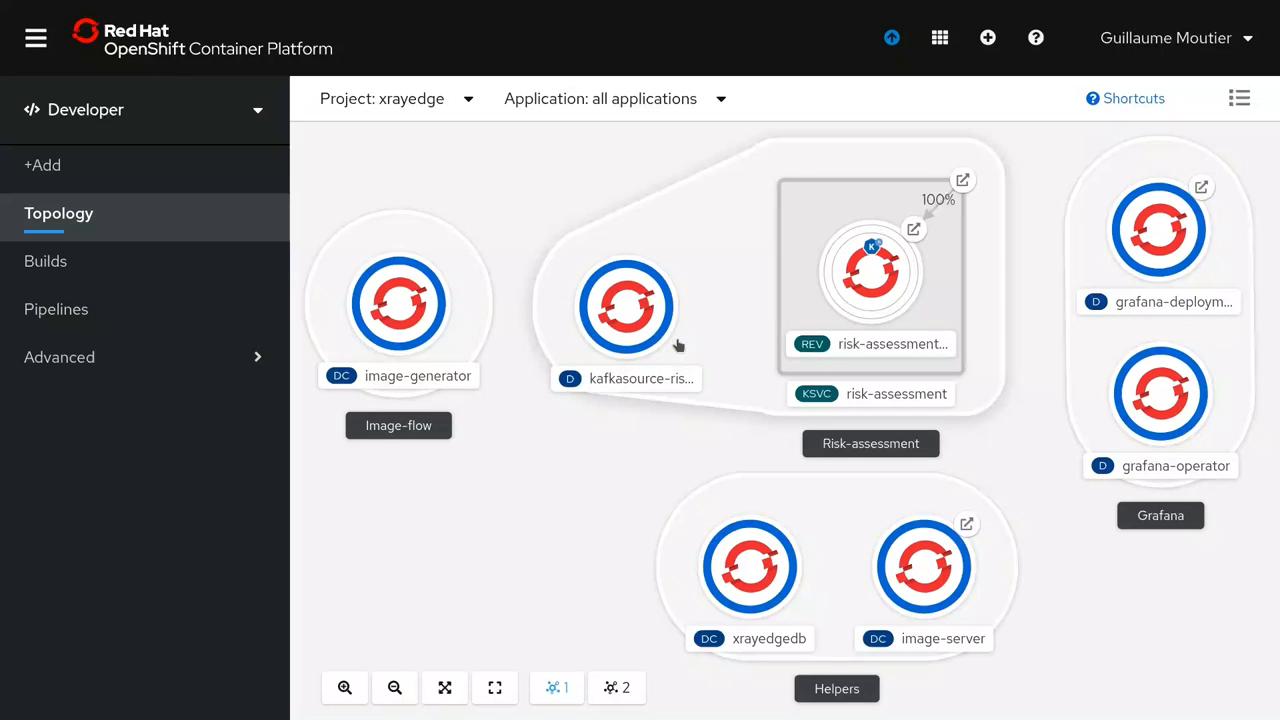
{"action": "mouse_move", "coordinate": [690, 330]}
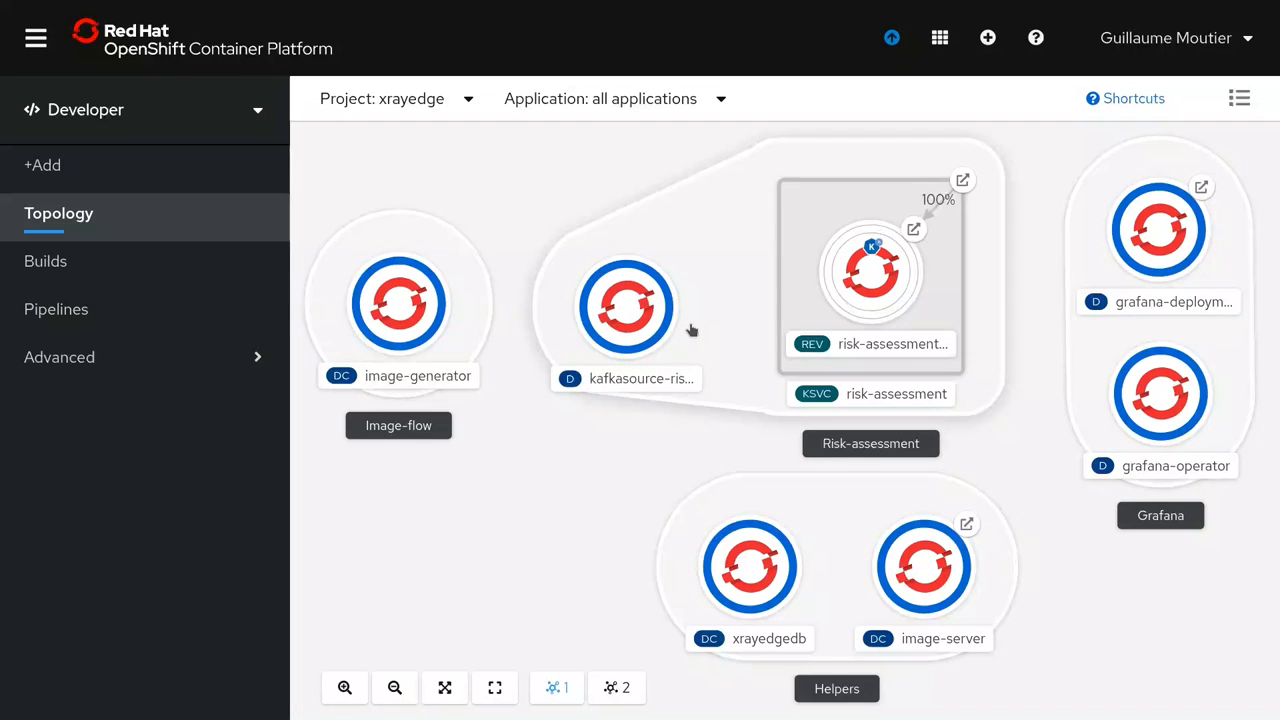
{"action": "mouse_move", "coordinate": [983, 307]}
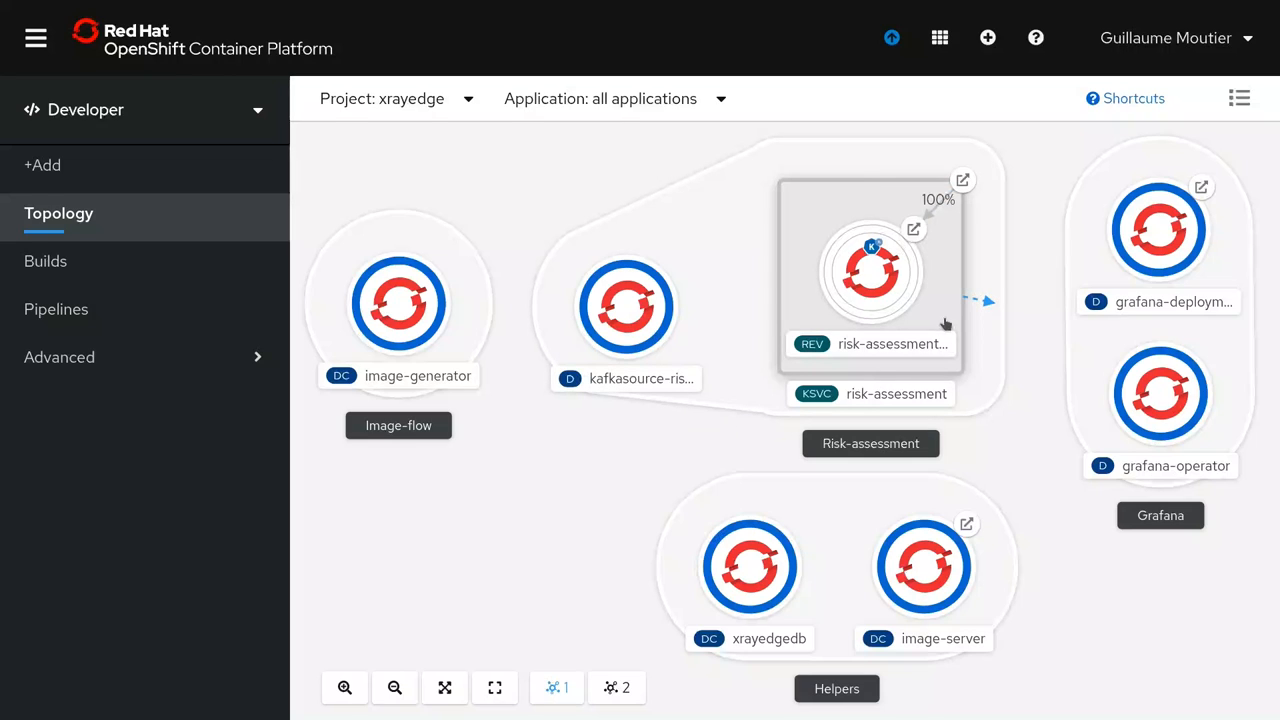
{"action": "mouse_move", "coordinate": [940, 298]}
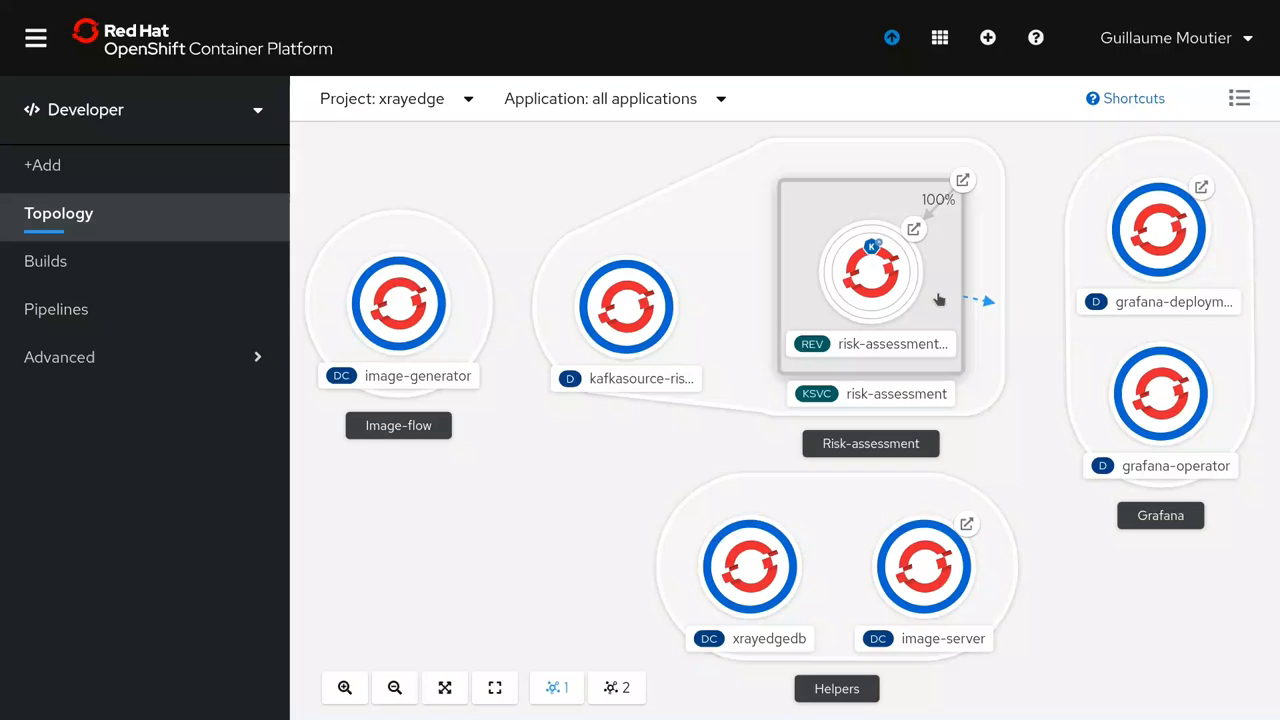
{"action": "mouse_move", "coordinate": [967, 340]}
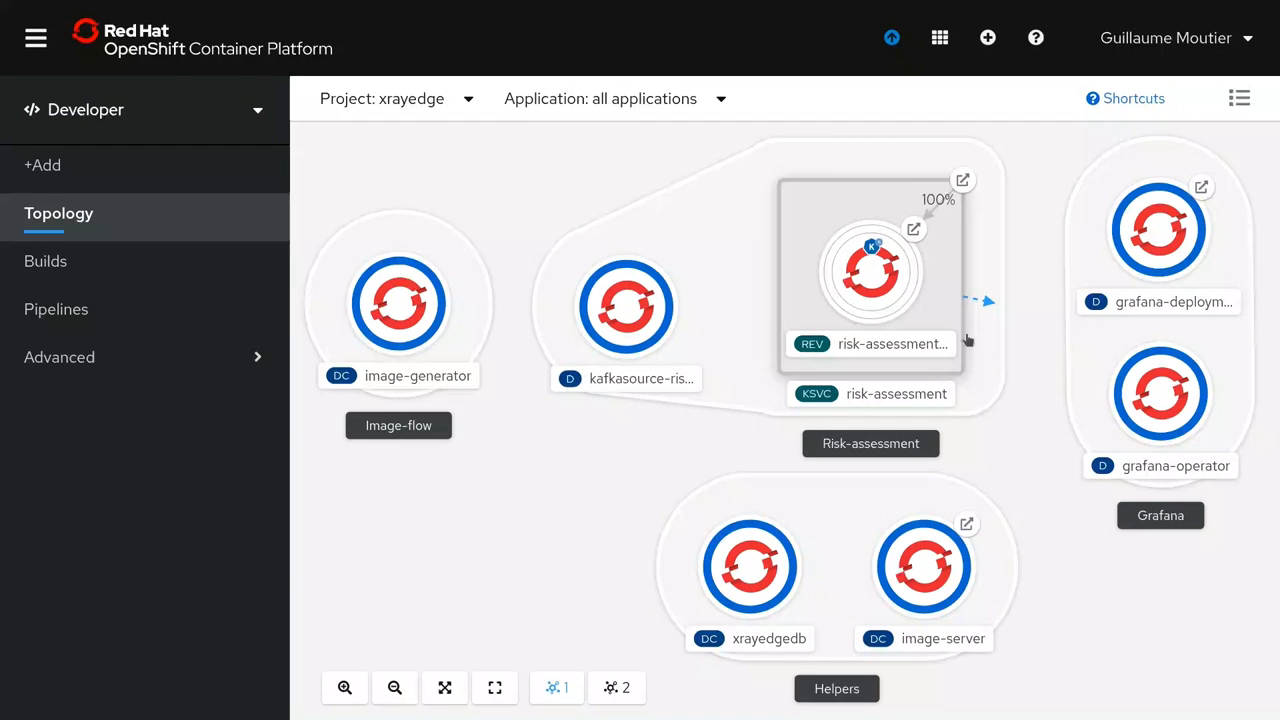
{"action": "mouse_move", "coordinate": [1200, 405]}
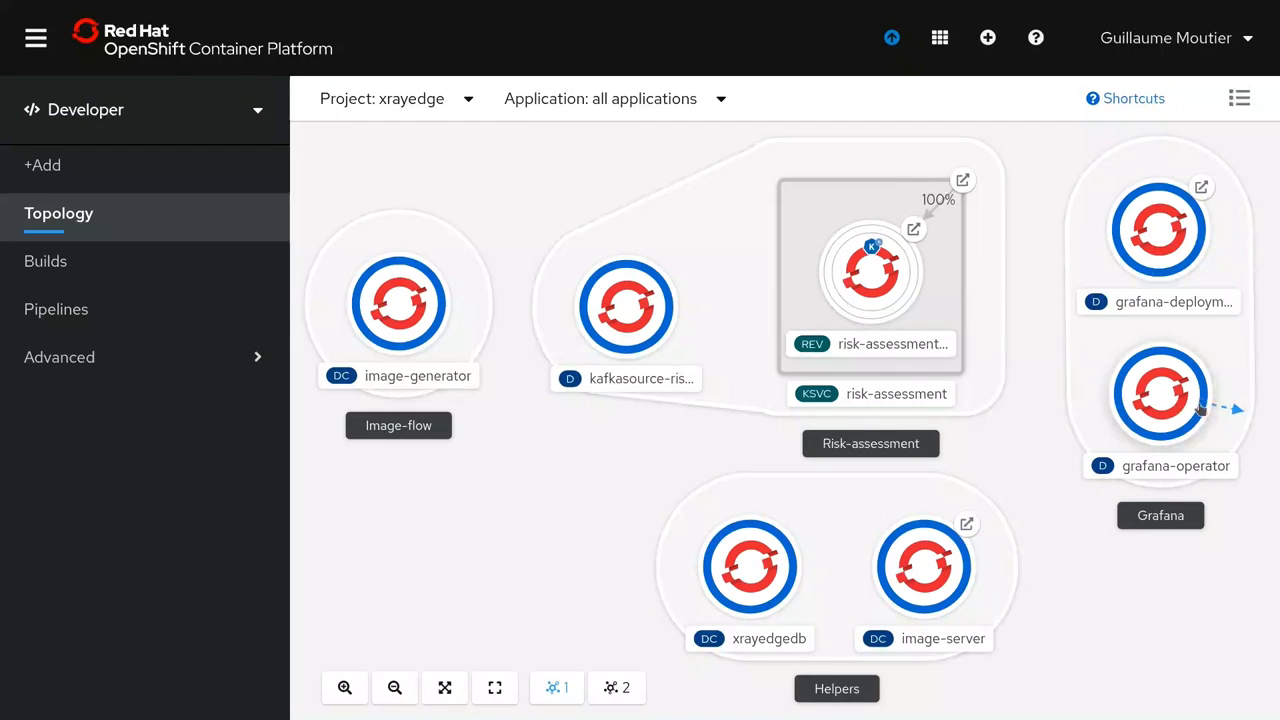
{"action": "mouse_move", "coordinate": [1220, 355]}
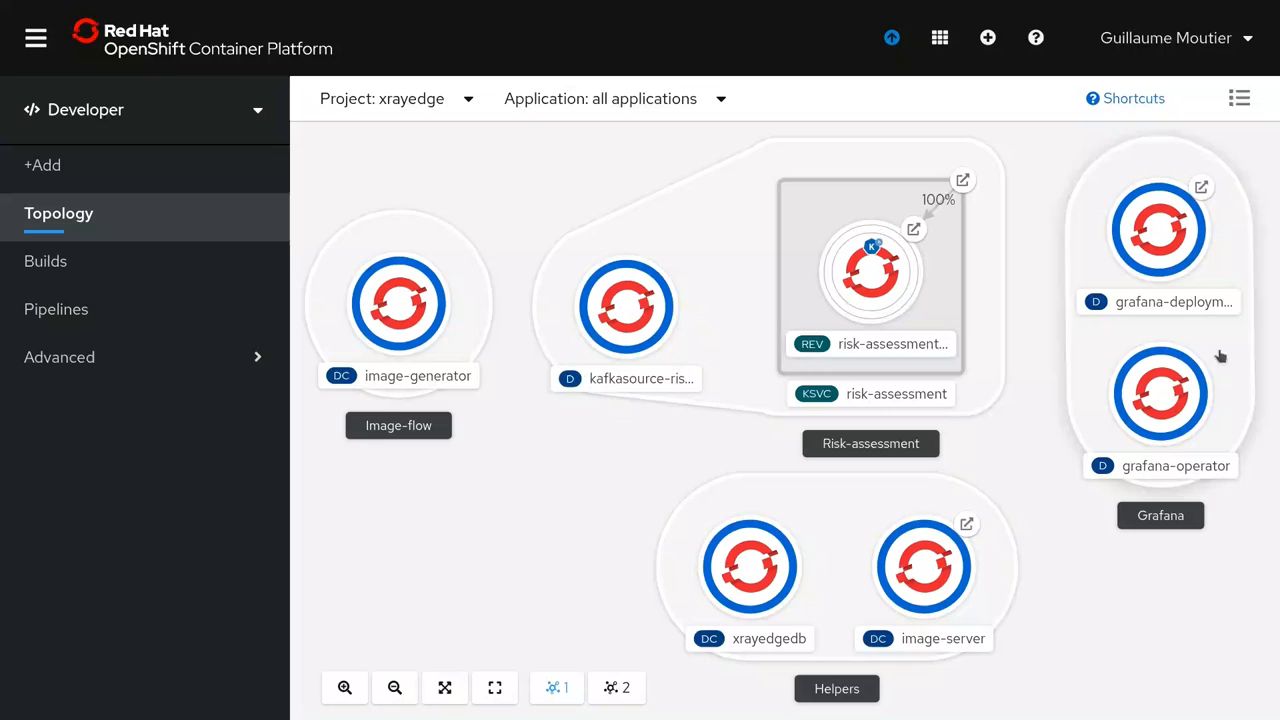
{"action": "mouse_move", "coordinate": [848, 591]}
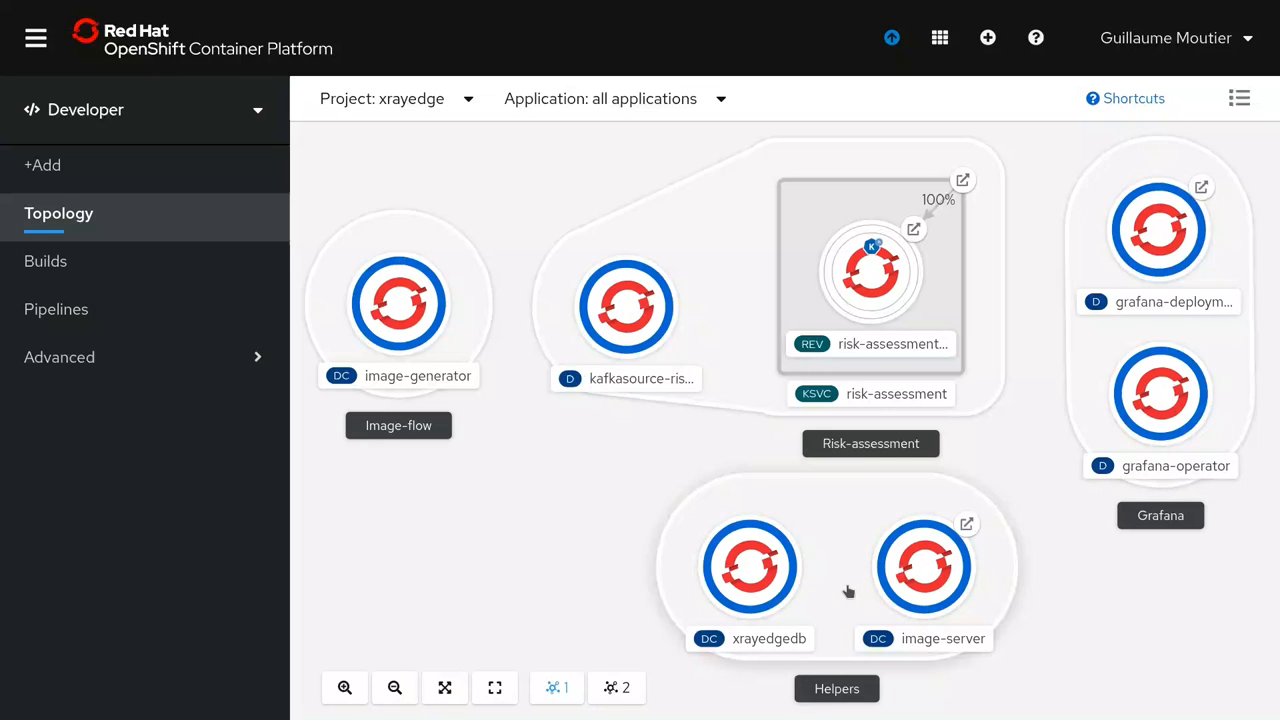
{"action": "mouse_move", "coordinate": [824, 565]}
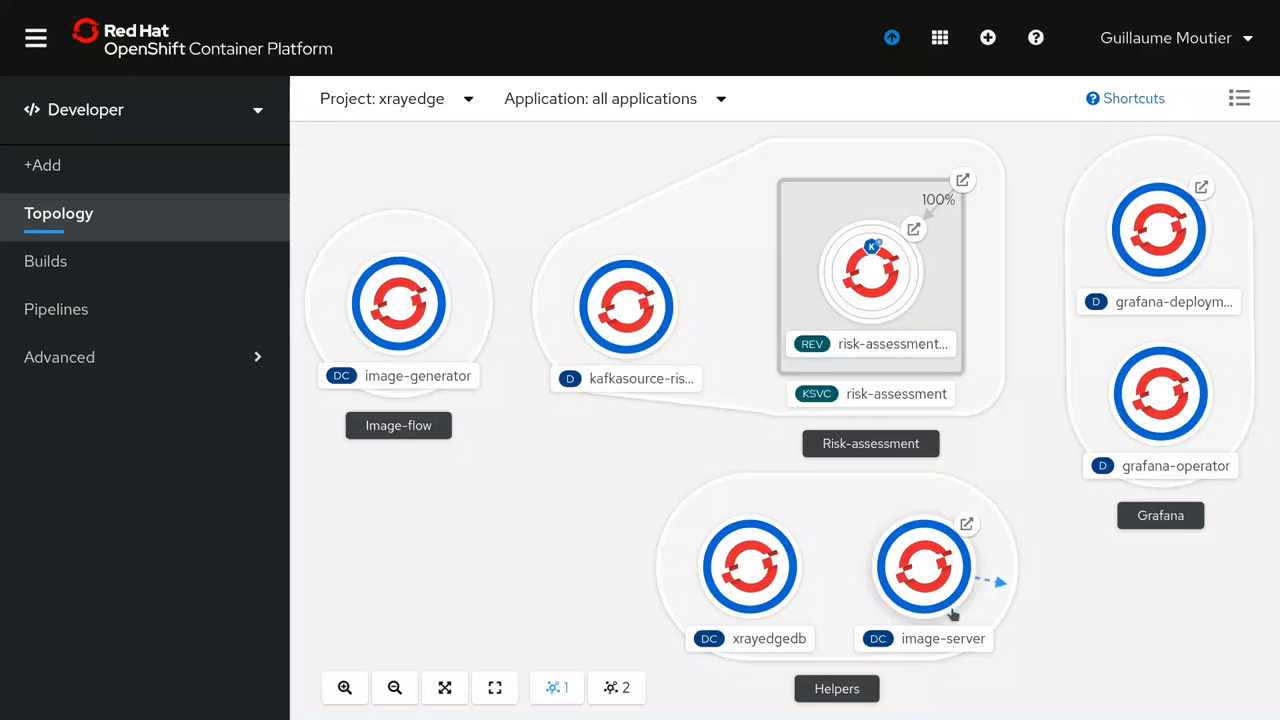
{"action": "mouse_move", "coordinate": [995, 591]}
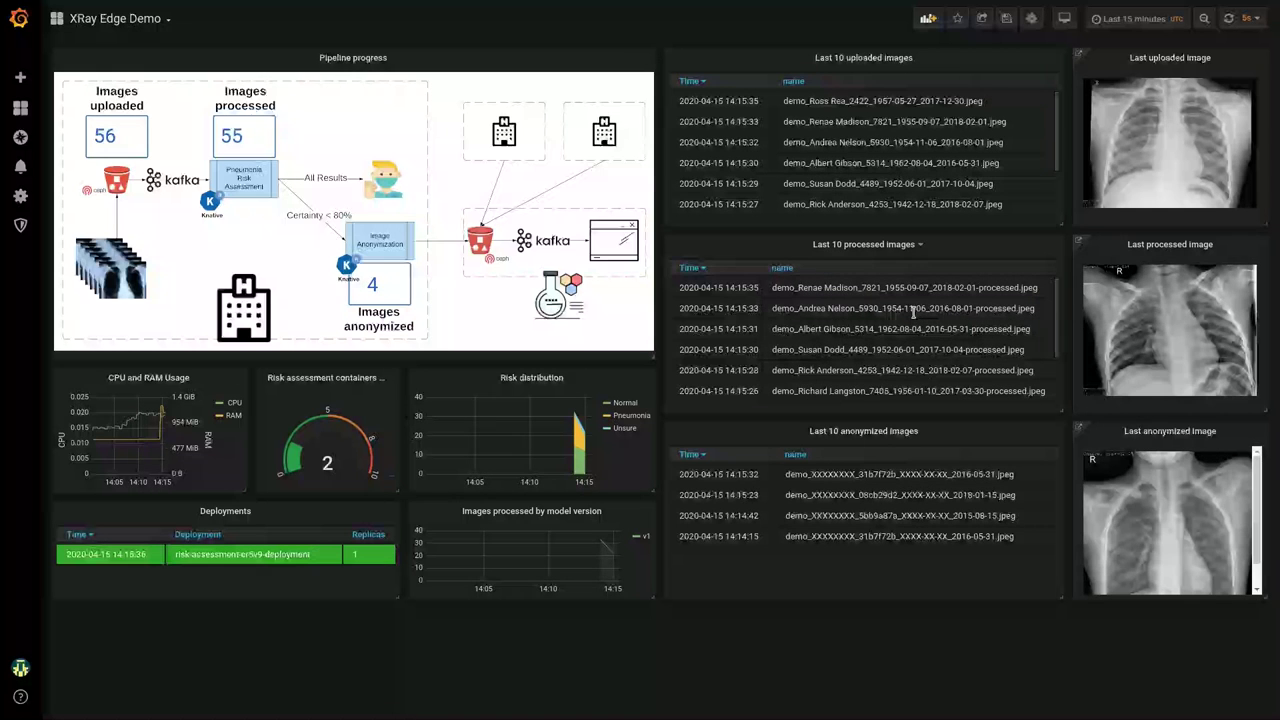
{"action": "mouse_move", "coordinate": [580, 455]}
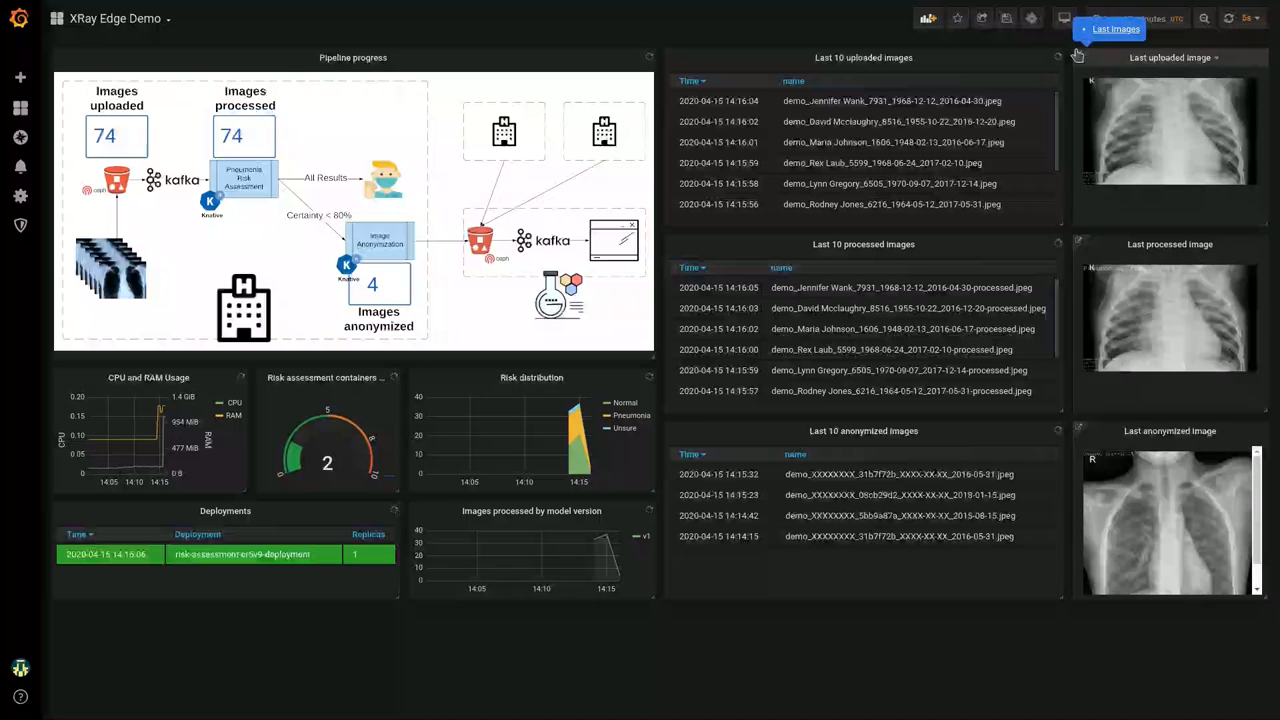
{"action": "left_click", "coordinate": [1115, 28]}
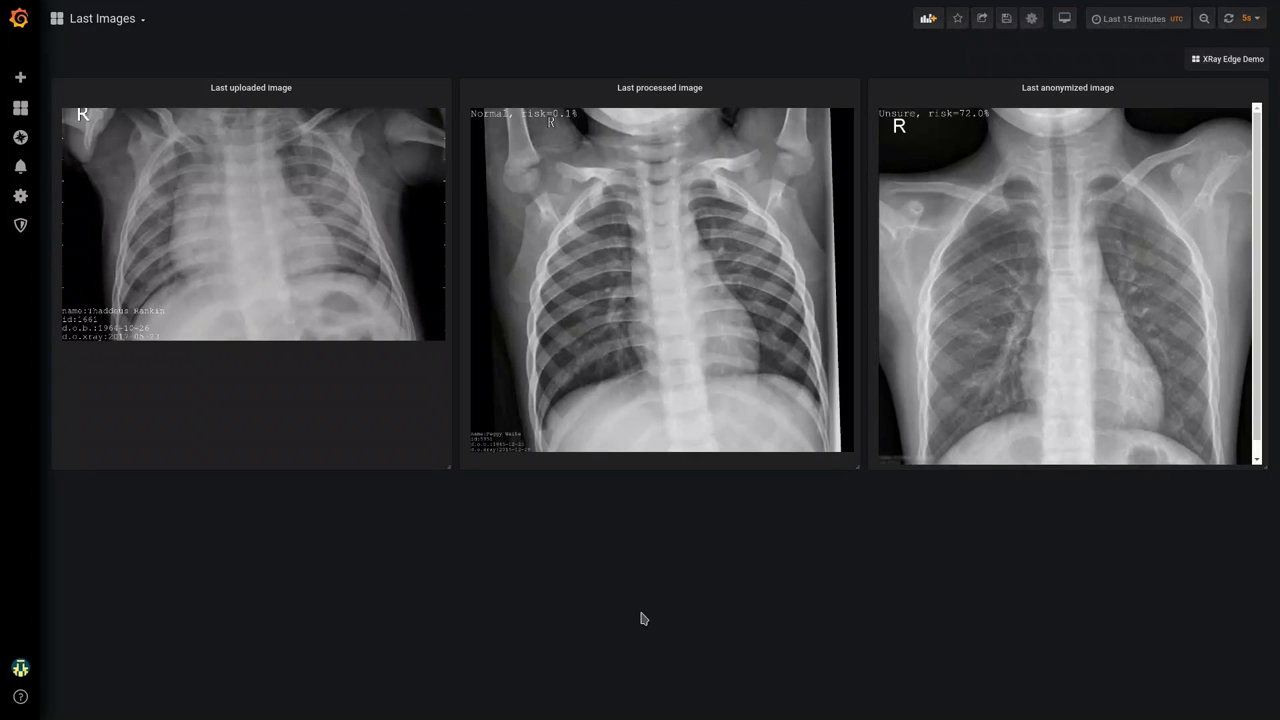
{"action": "left_click", "coordinate": [1228, 18]}
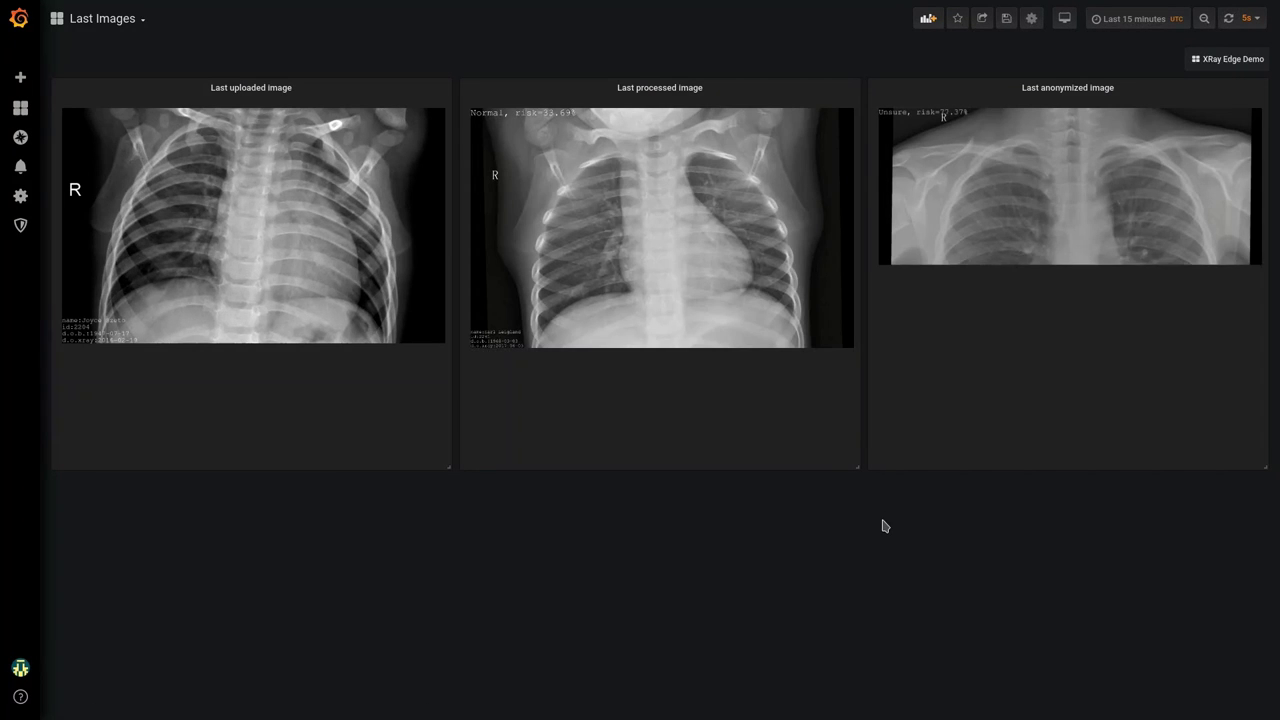
{"action": "left_click", "coordinate": [1253, 18]}
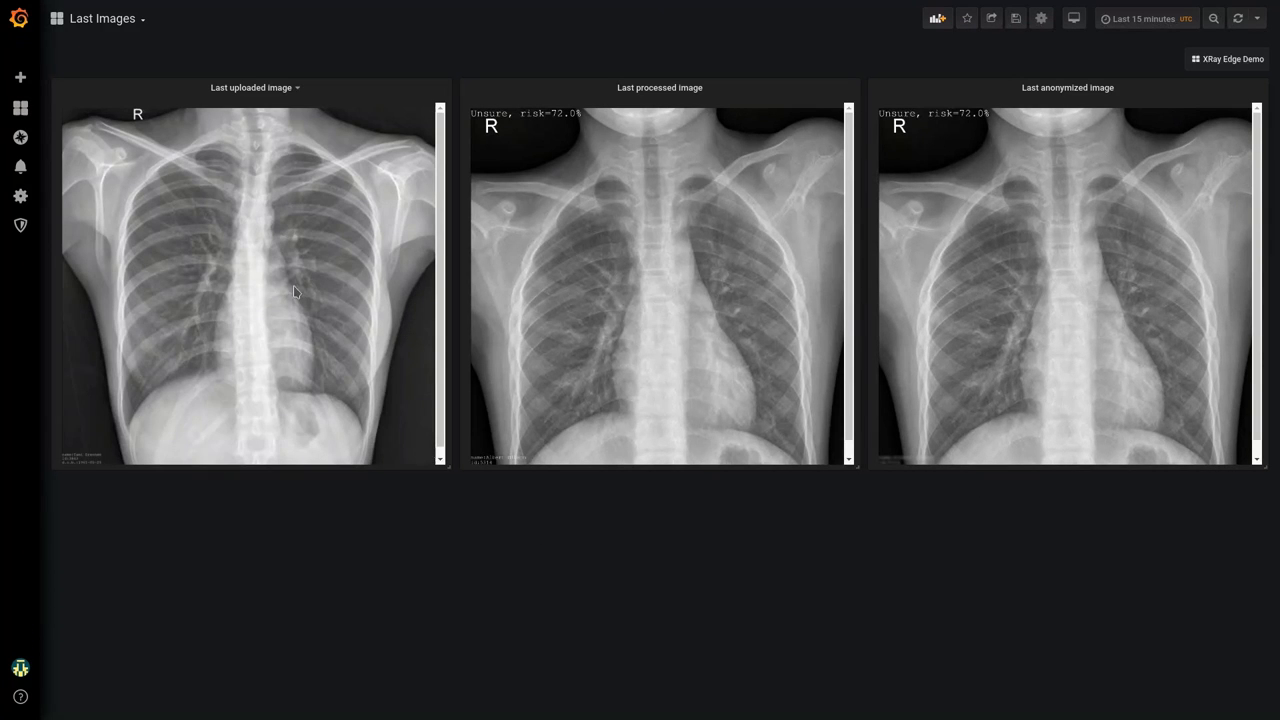
{"action": "mouse_move", "coordinate": [291, 308]}
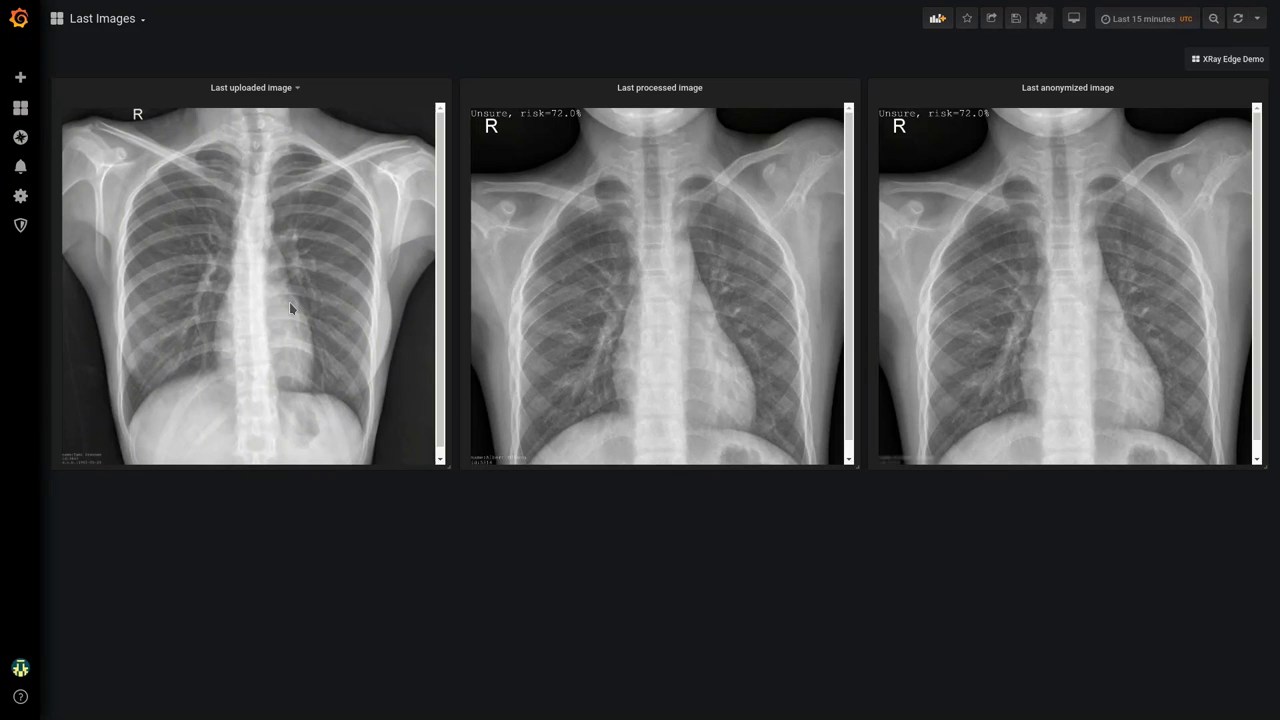
{"action": "mouse_move", "coordinate": [311, 318]}
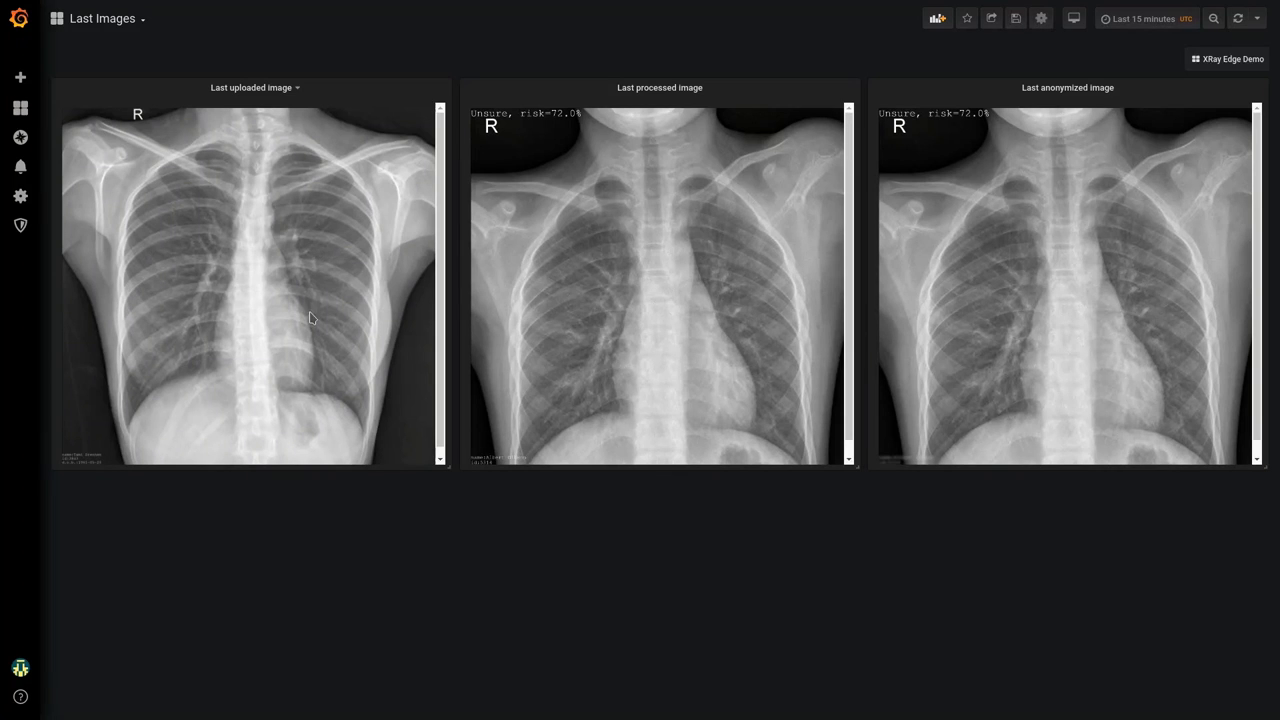
{"action": "mouse_move", "coordinate": [95, 469]}
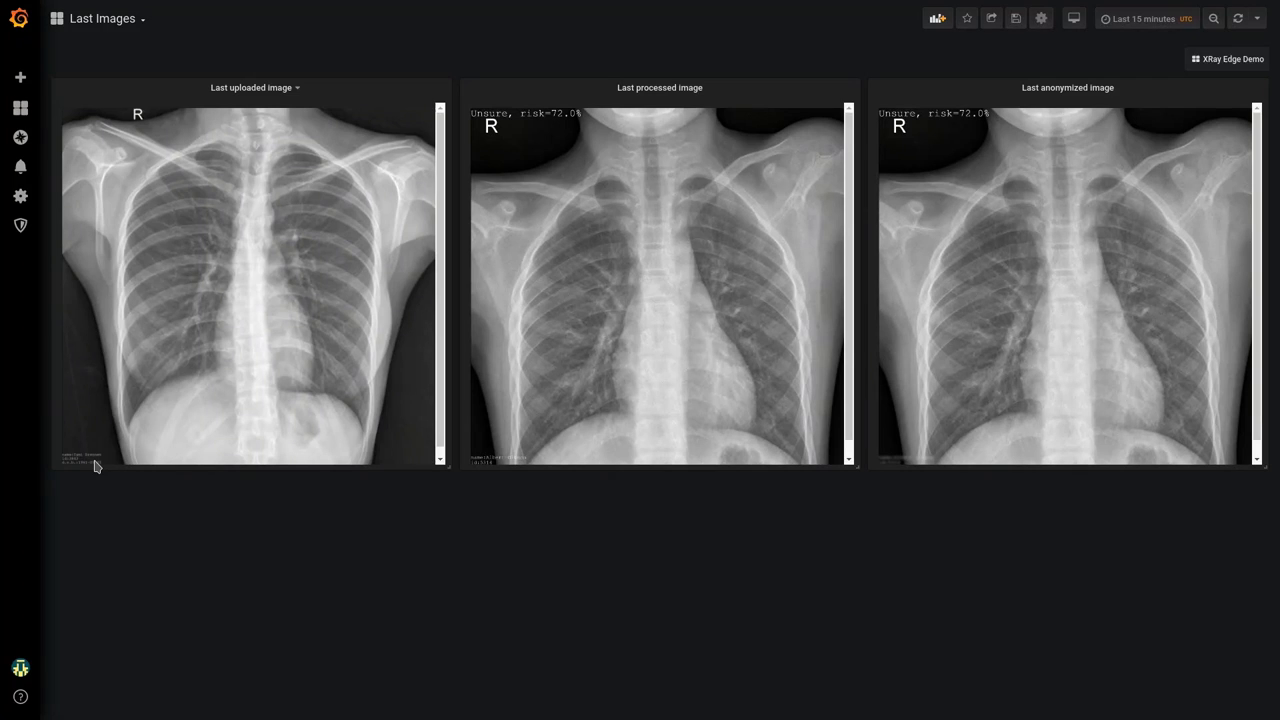
{"action": "mouse_move", "coordinate": [92, 465]}
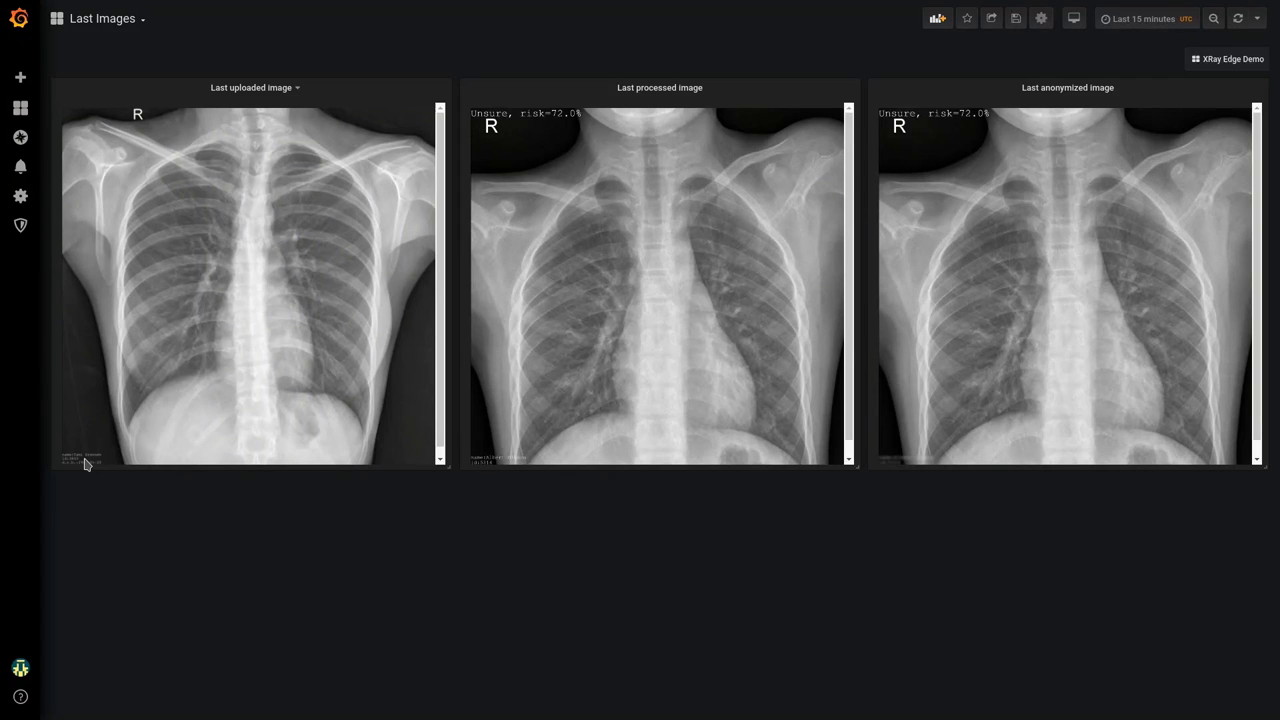
{"action": "mouse_move", "coordinate": [98, 461]}
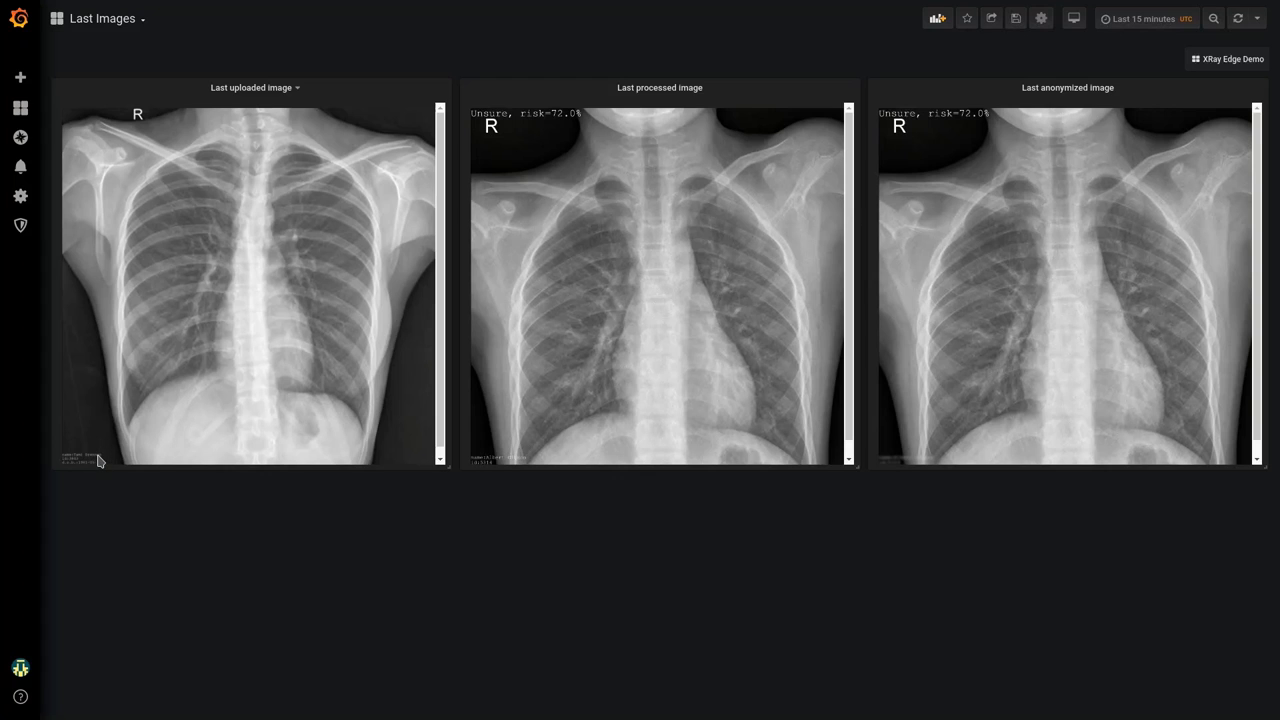
{"action": "mouse_move", "coordinate": [611, 223]}
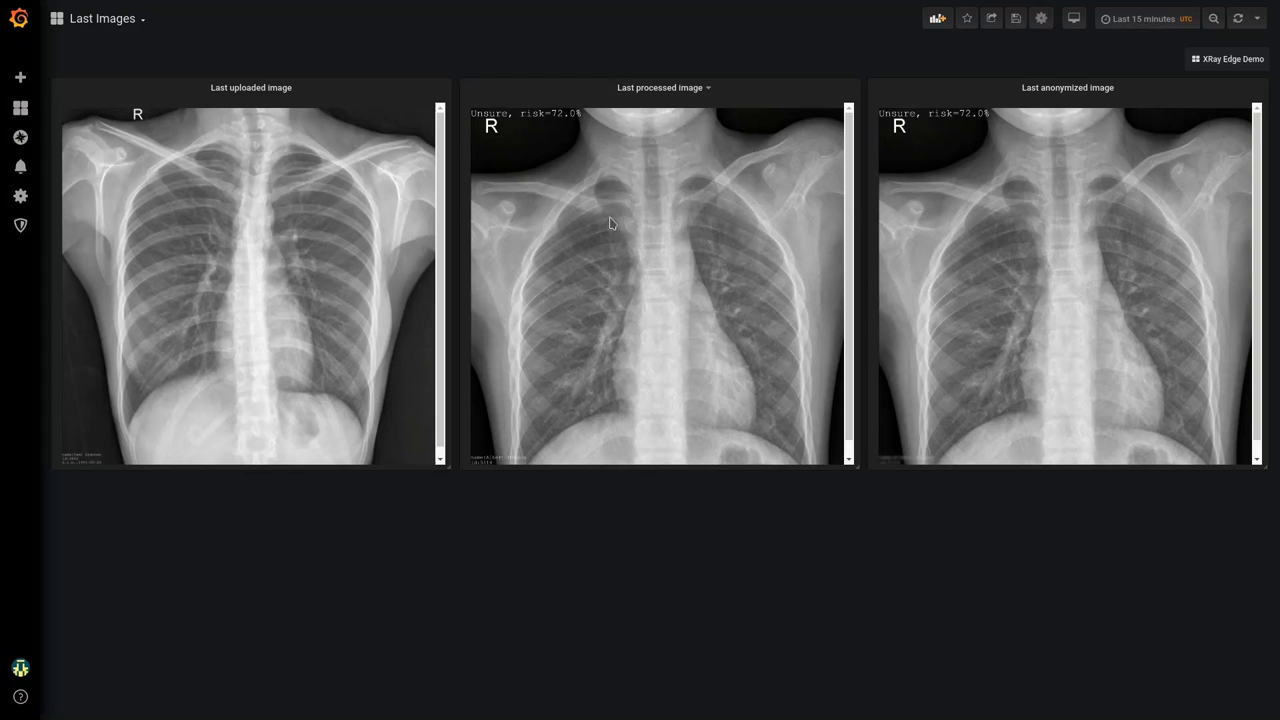
{"action": "mouse_move", "coordinate": [633, 250]}
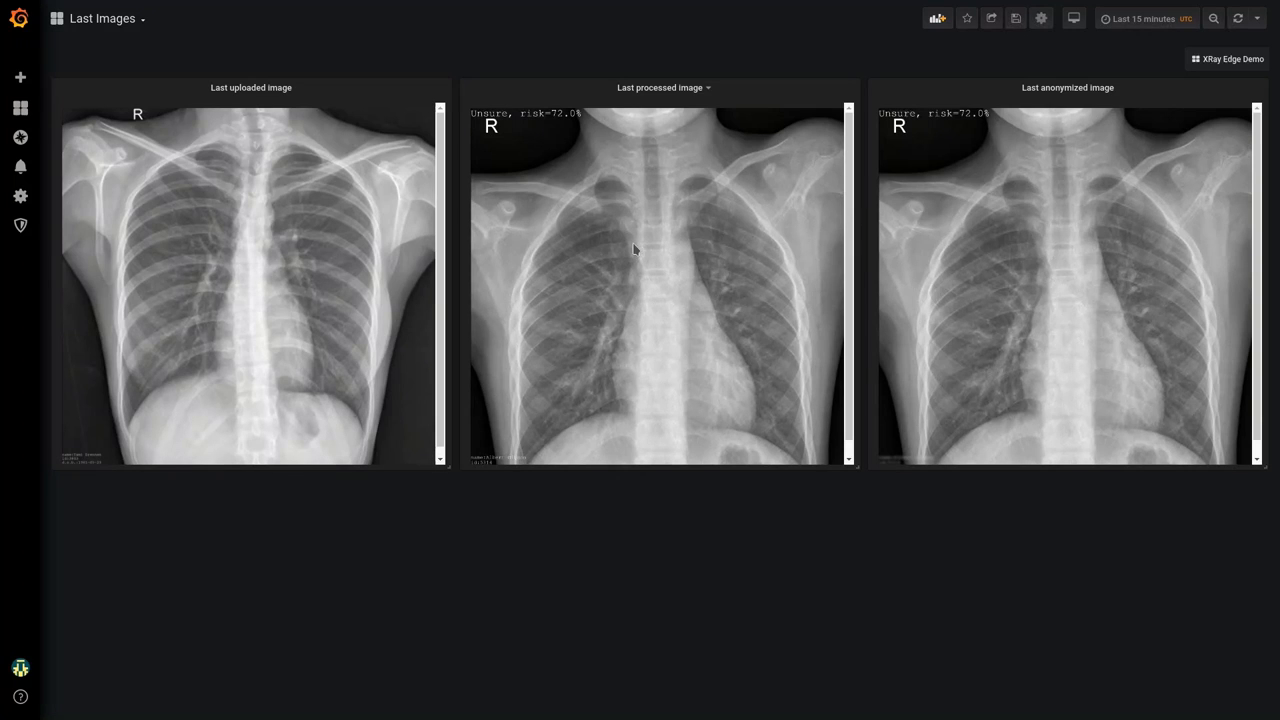
{"action": "mouse_move", "coordinate": [534, 124]}
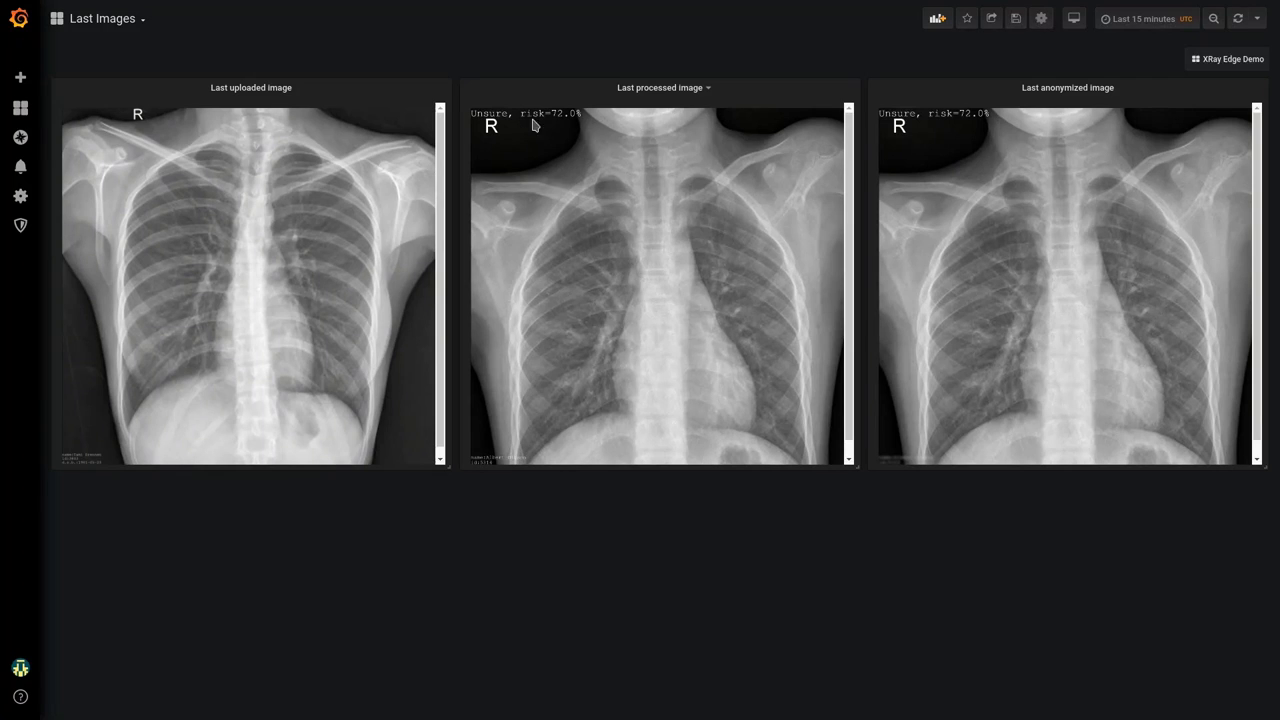
{"action": "mouse_move", "coordinate": [523, 131]}
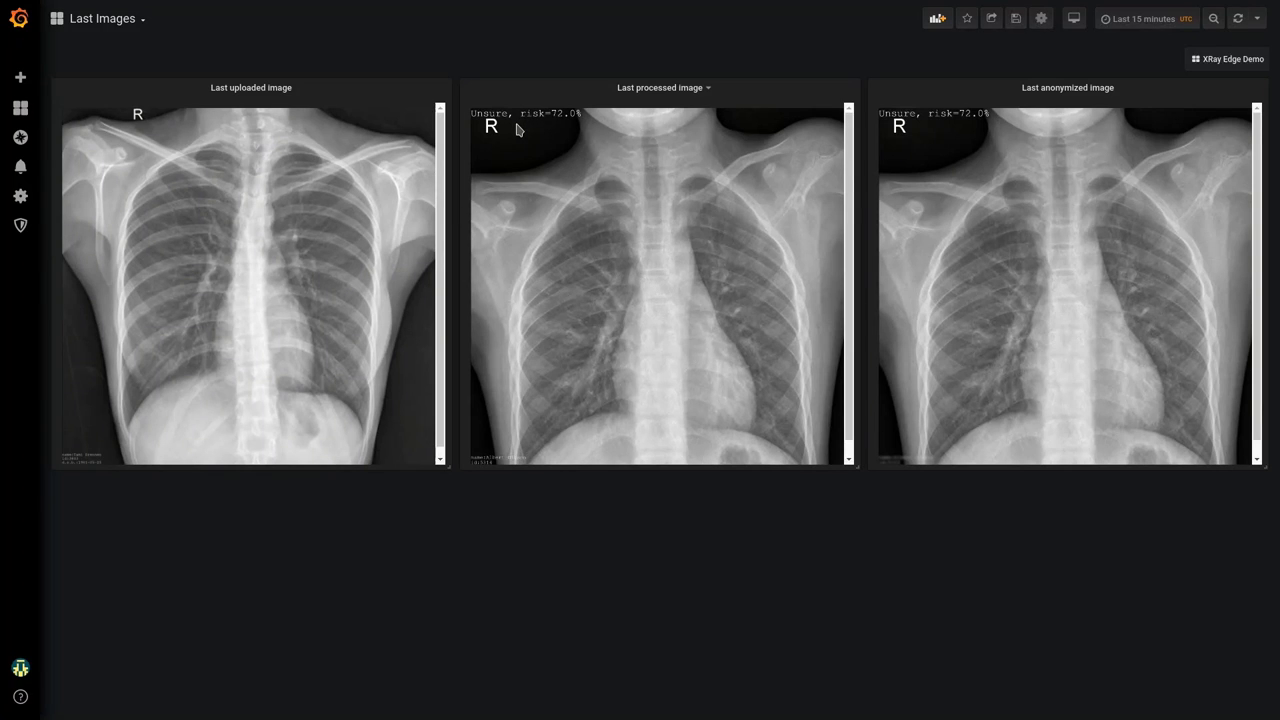
{"action": "mouse_move", "coordinate": [500, 124]}
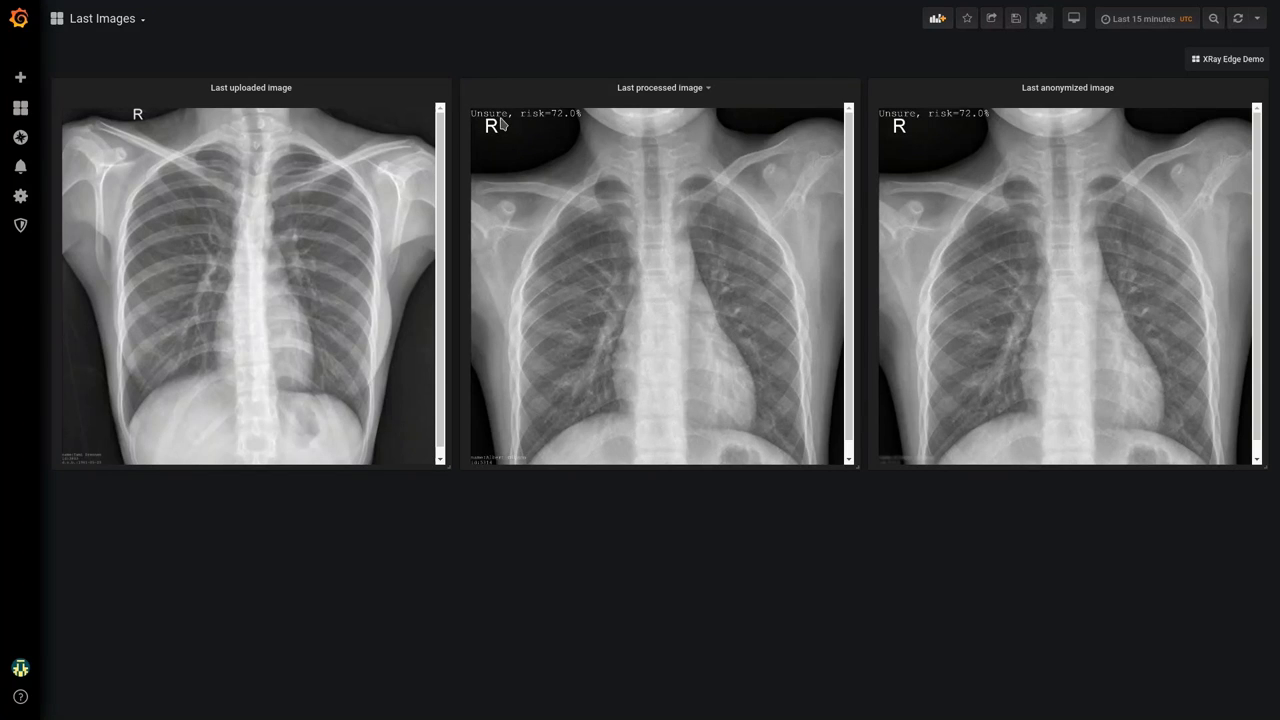
{"action": "mouse_move", "coordinate": [556, 128]}
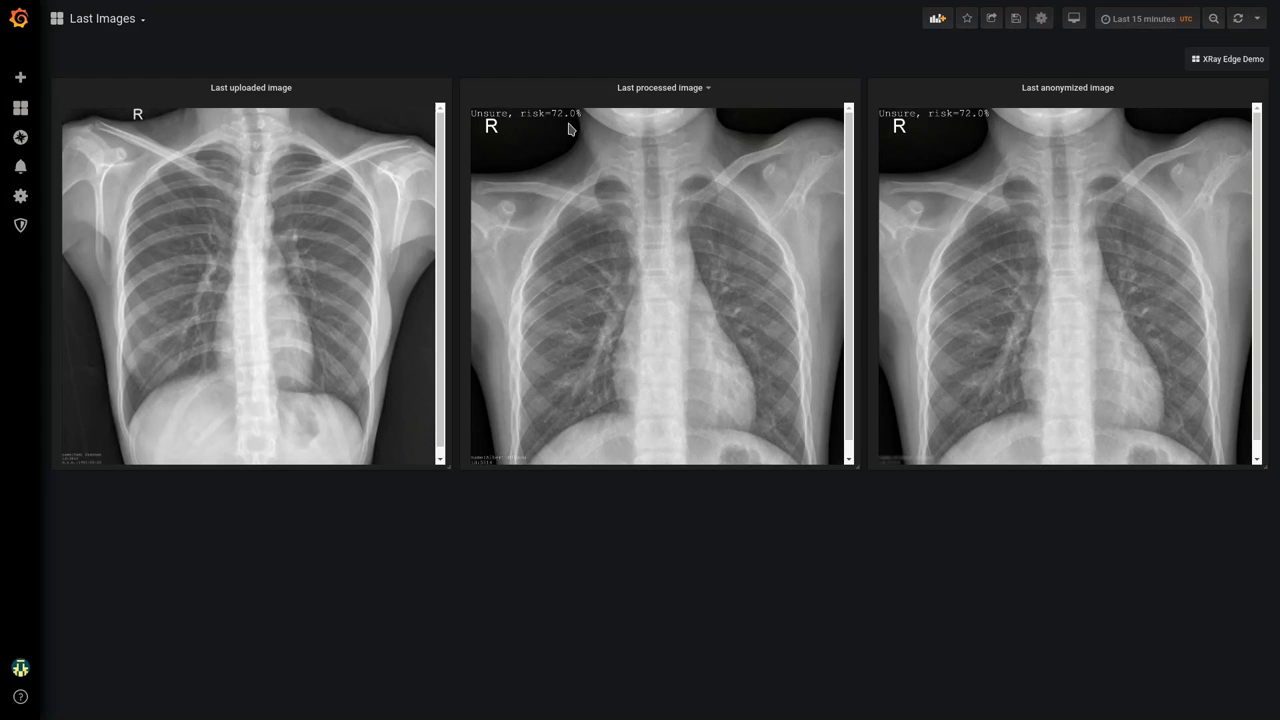
{"action": "mouse_move", "coordinate": [517, 466]}
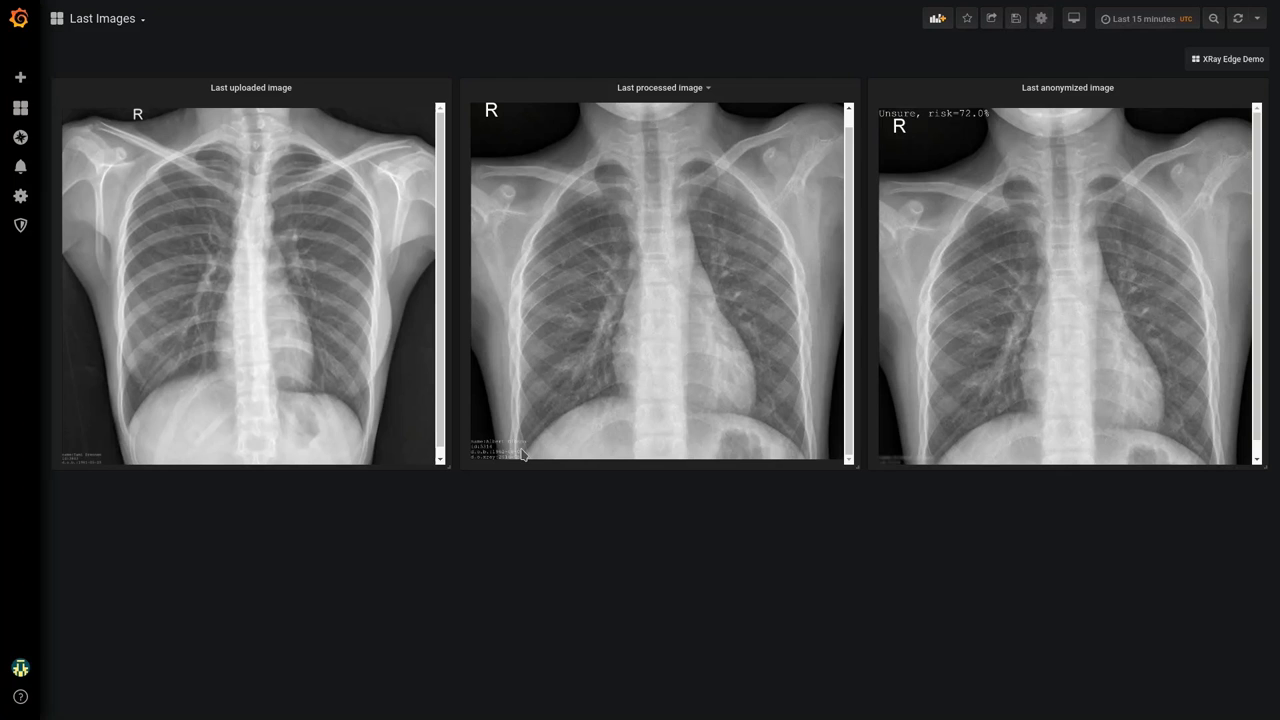
{"action": "mouse_move", "coordinate": [1065, 255]}
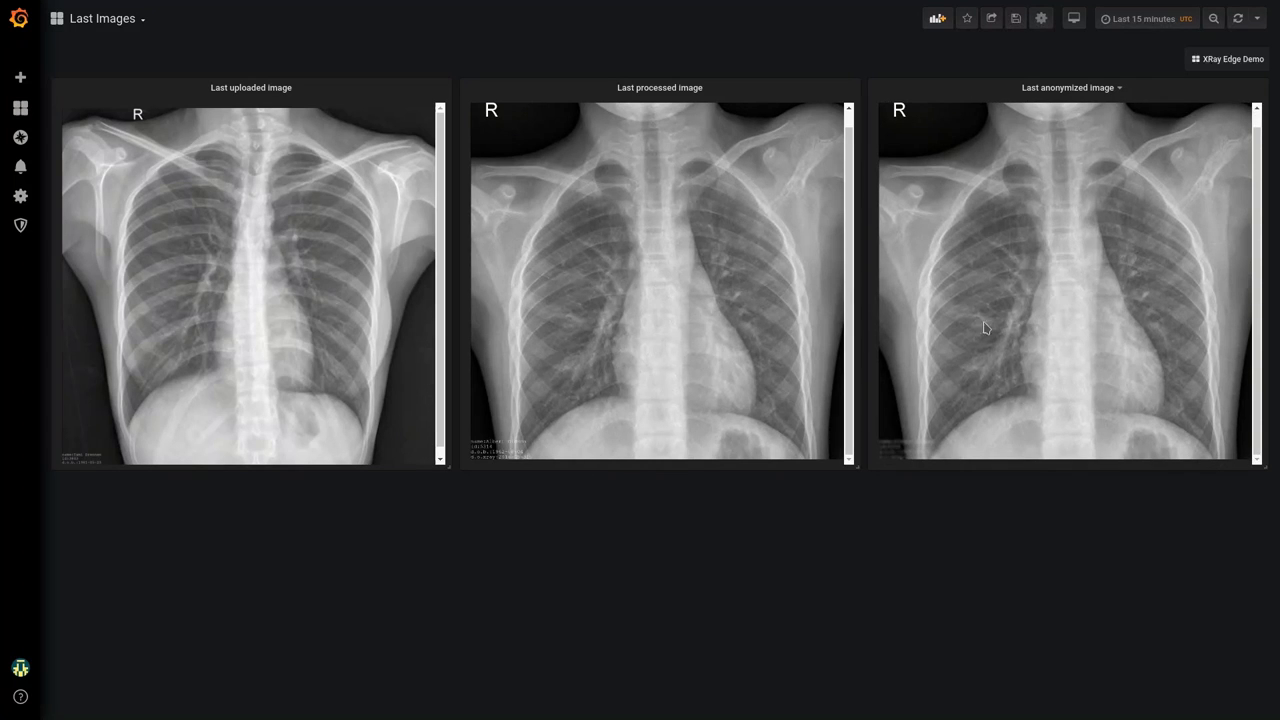
{"action": "mouse_move", "coordinate": [920, 462]}
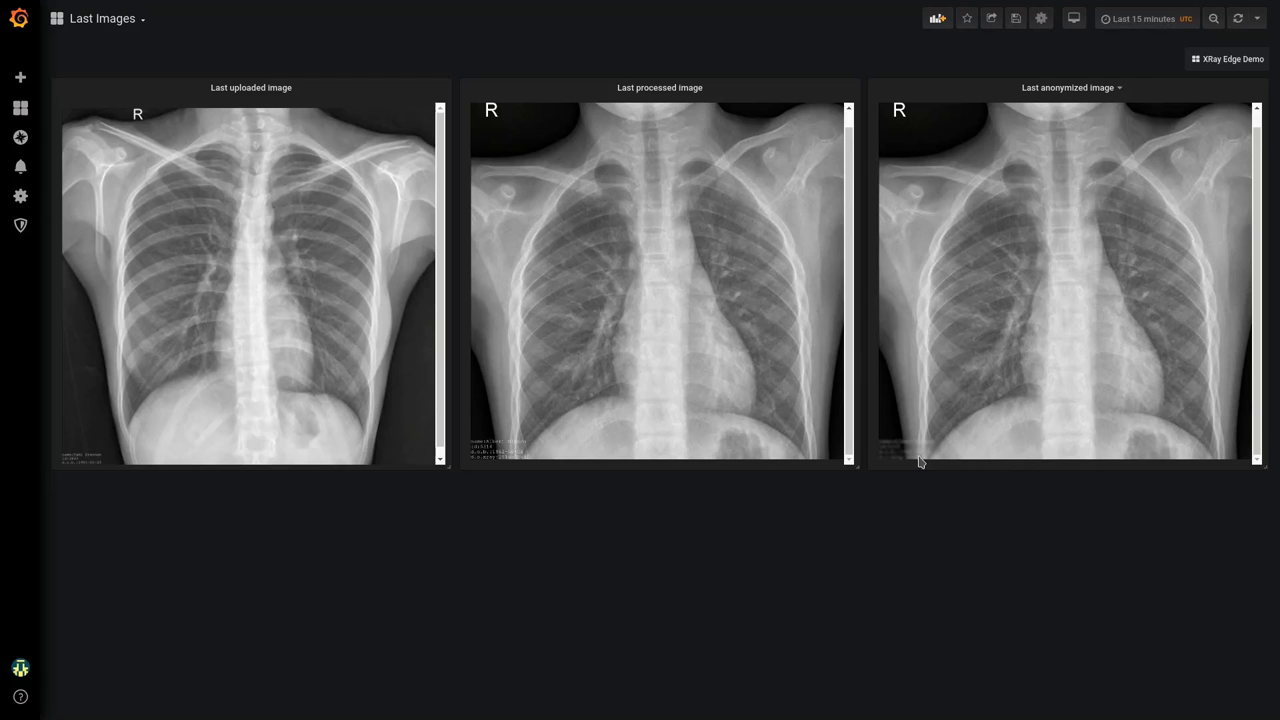
{"action": "mouse_move", "coordinate": [953, 401]}
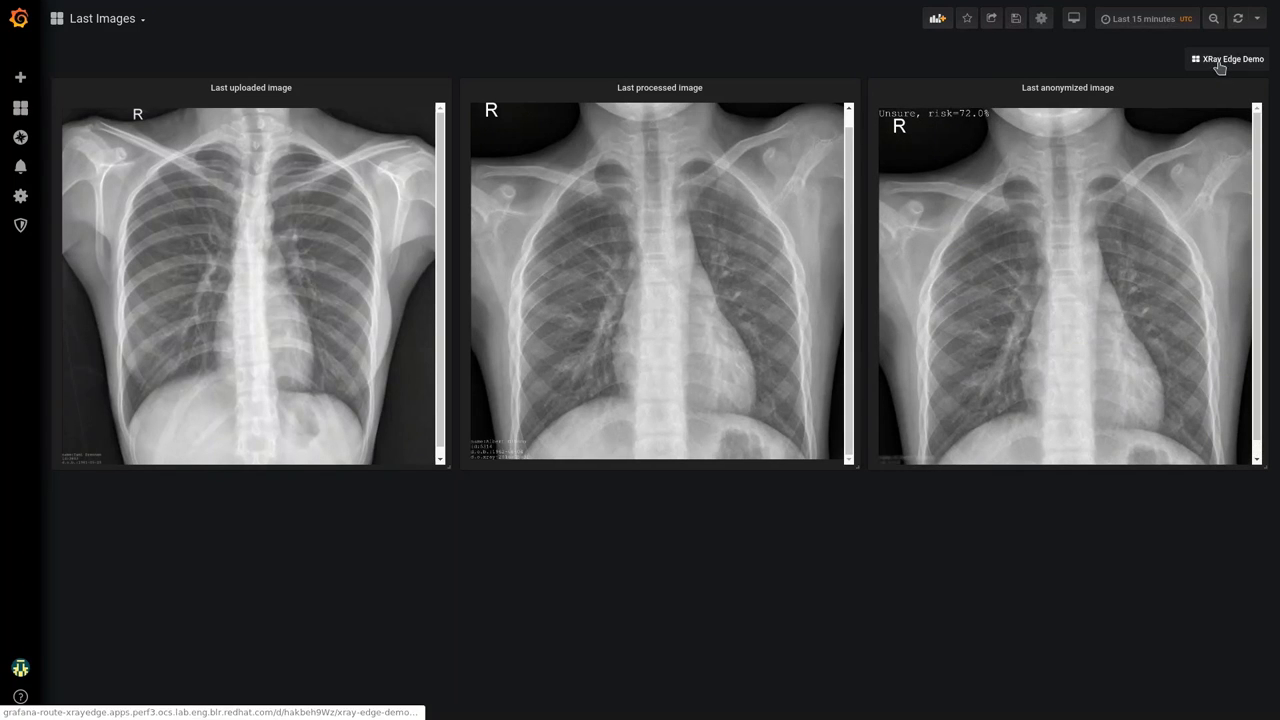
Open the XRay Edge Demo dashboard, showing 245 uploaded, 227 processed and 11 anonymized images.
{"action": "left_click", "coordinate": [1226, 58]}
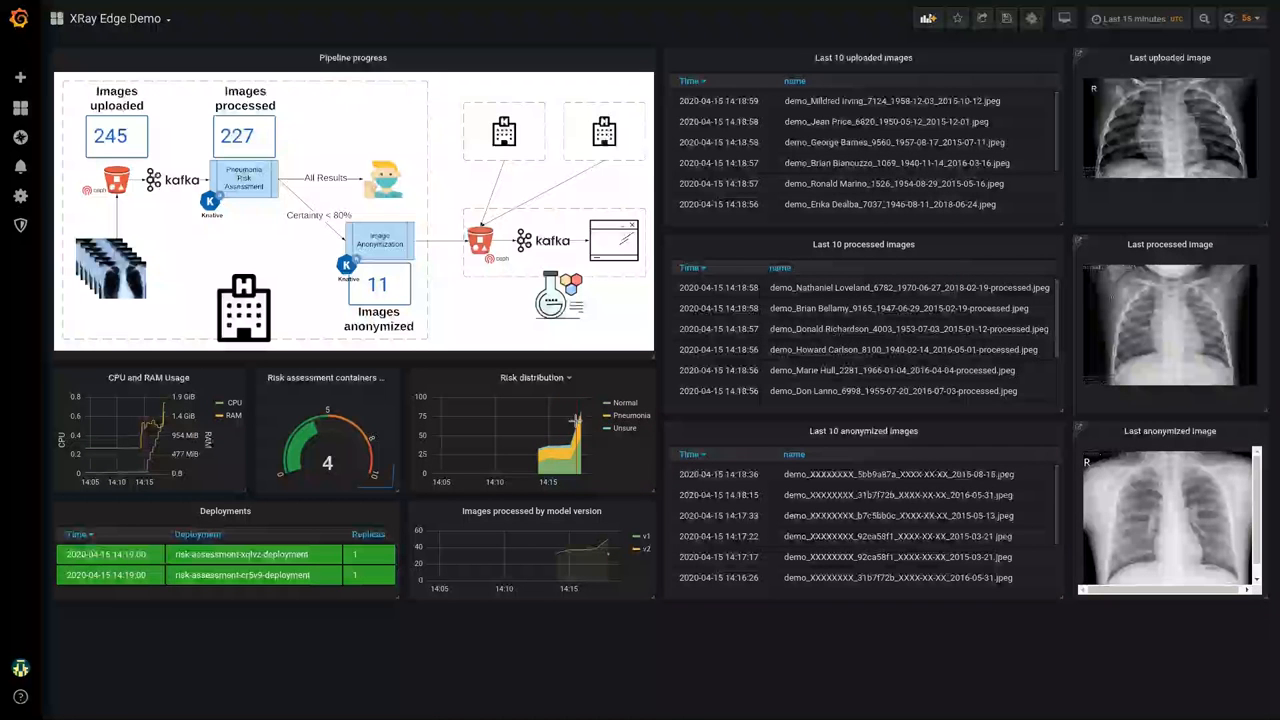
{"action": "mouse_move", "coordinate": [578, 418]}
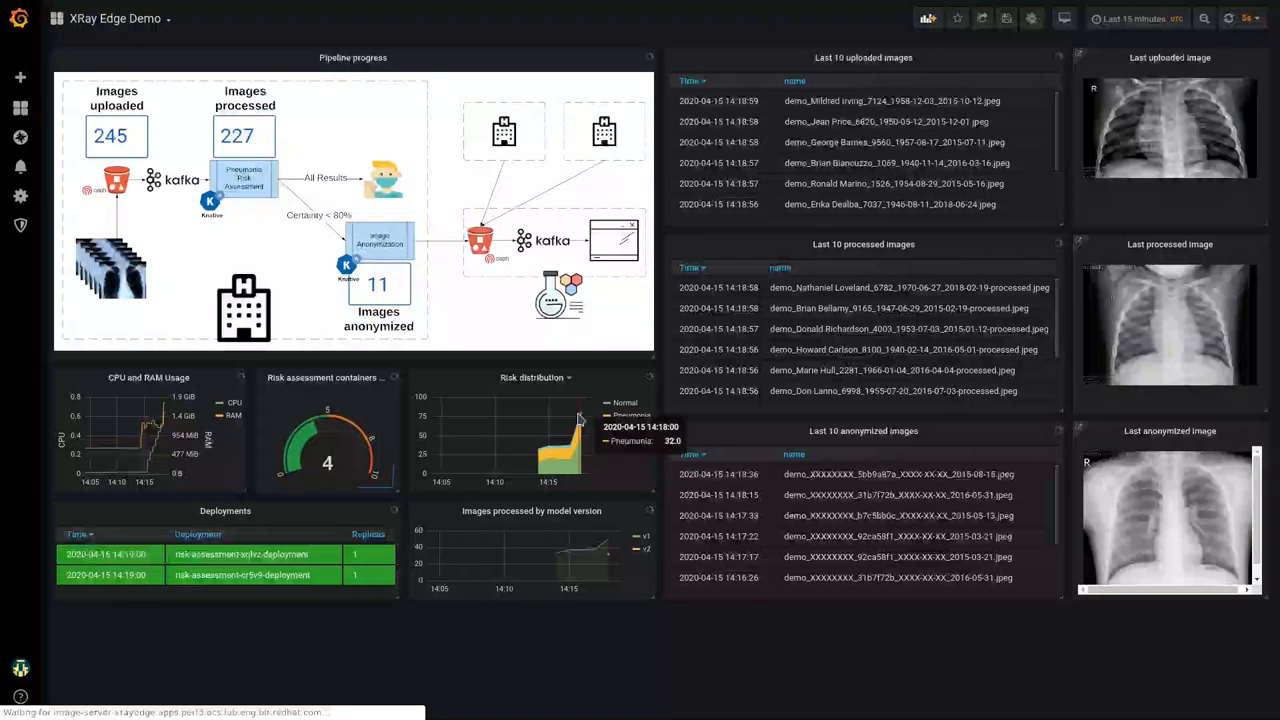